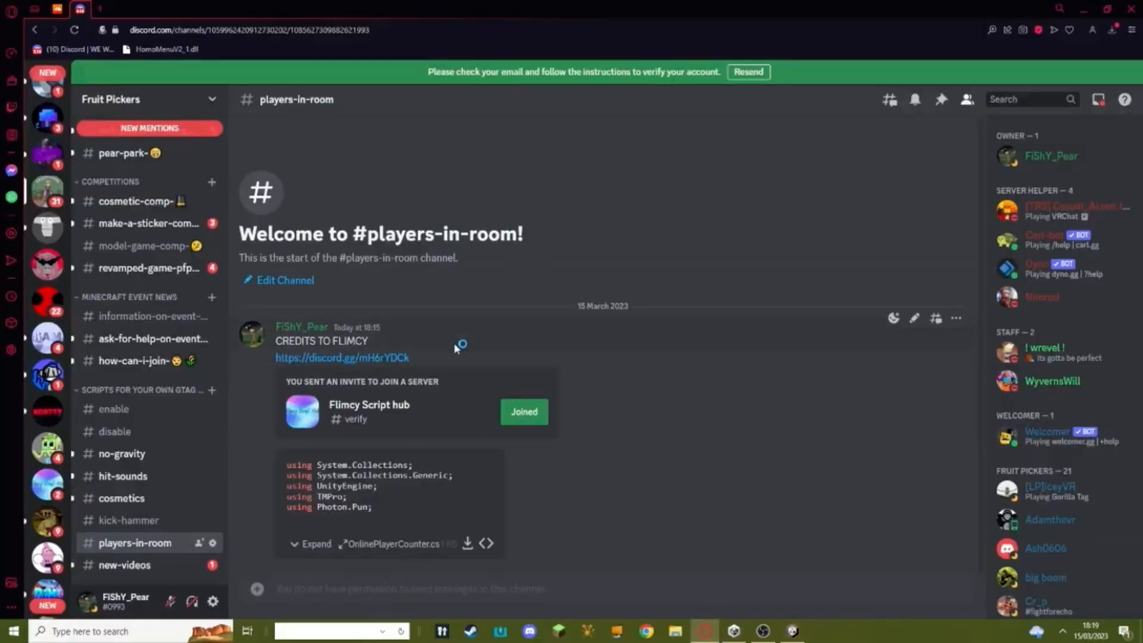
{"action": "mouse_move", "coordinate": [128, 521]}
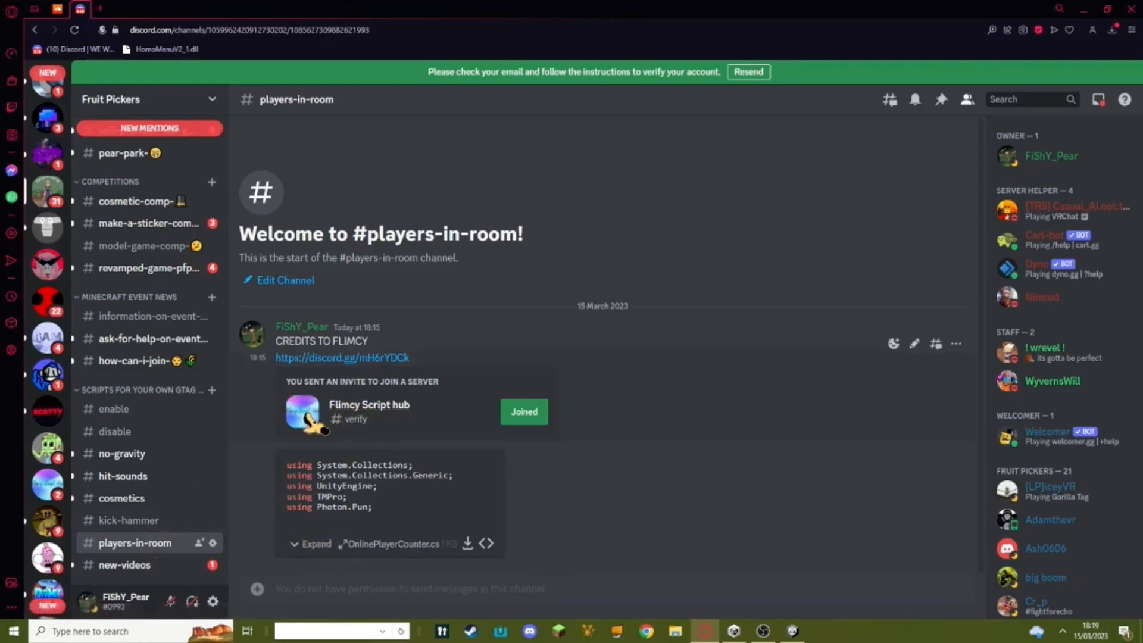
{"action": "mouse_move", "coordinate": [237, 444]}
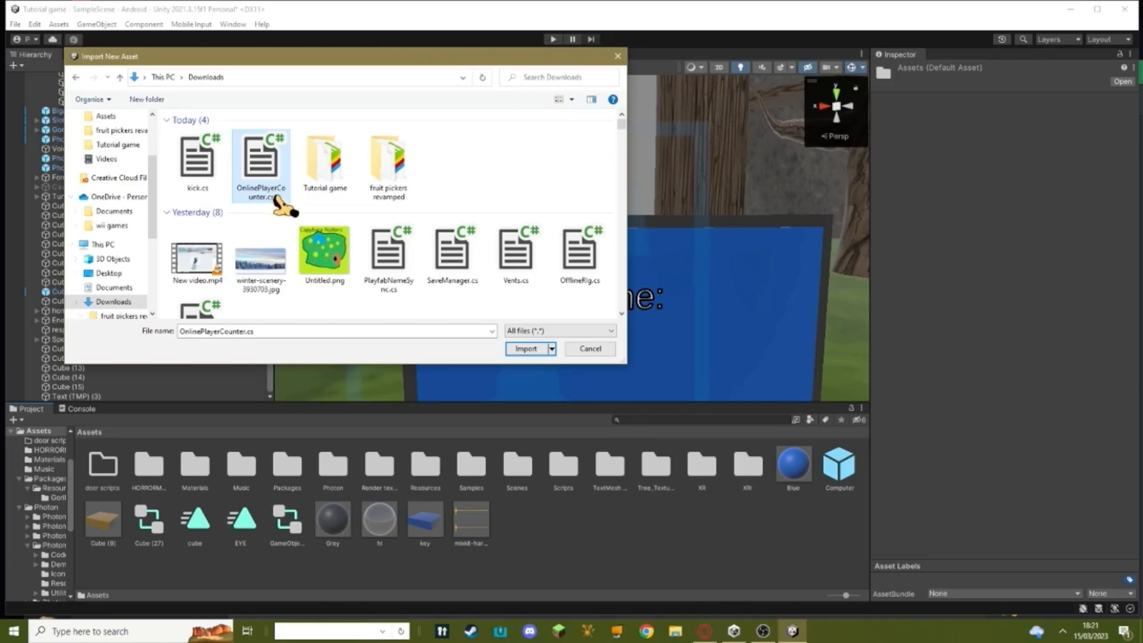
{"action": "mouse_move", "coordinate": [257, 175]}
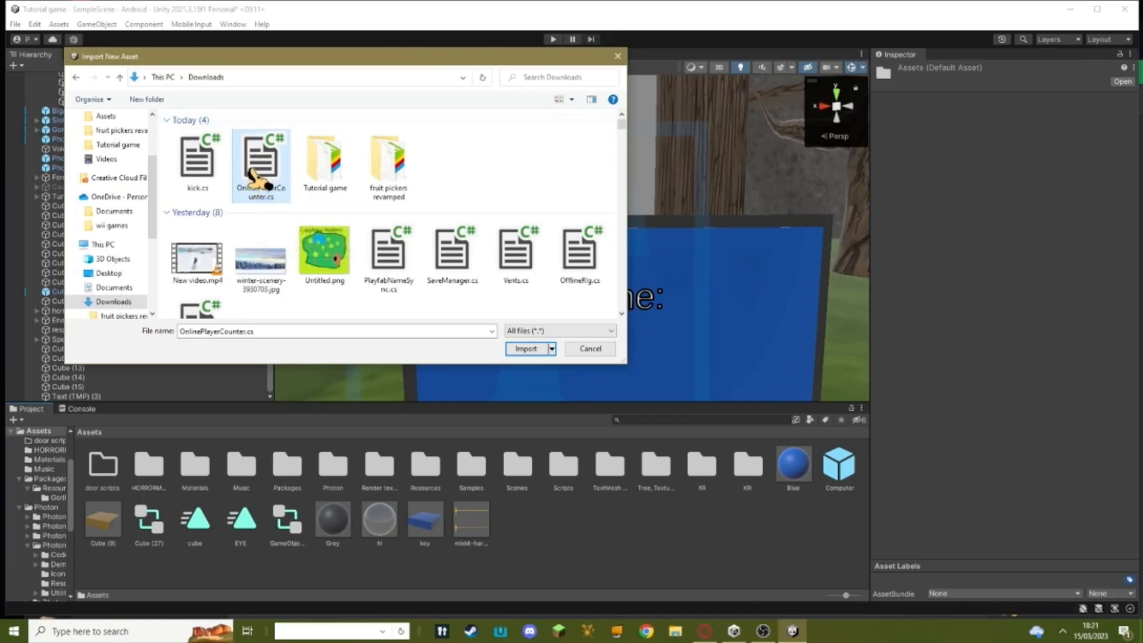
- Import OnlinePlayerCounter.cs from Downloads into the project's Assets folder
{"action": "left_click", "coordinate": [525, 349]}
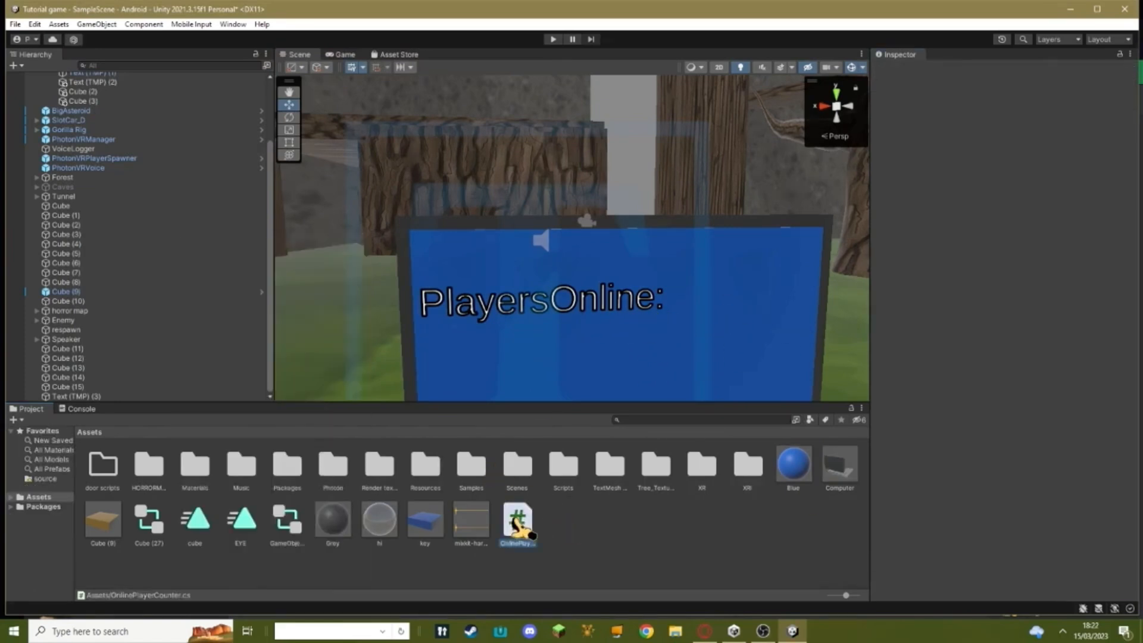
- Select the Text (TMP) PlayersOnline label, review its Inspector, and start play mode
{"action": "left_click", "coordinate": [542, 298]}
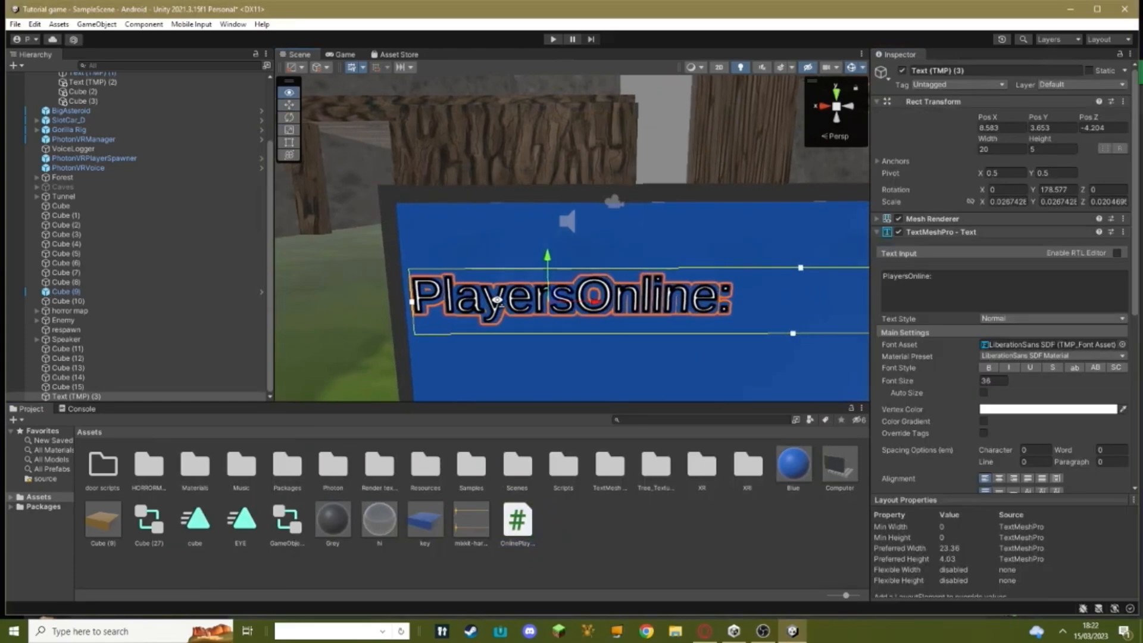
{"action": "scroll", "scroll_direction": "down", "scroll_amount": 3}
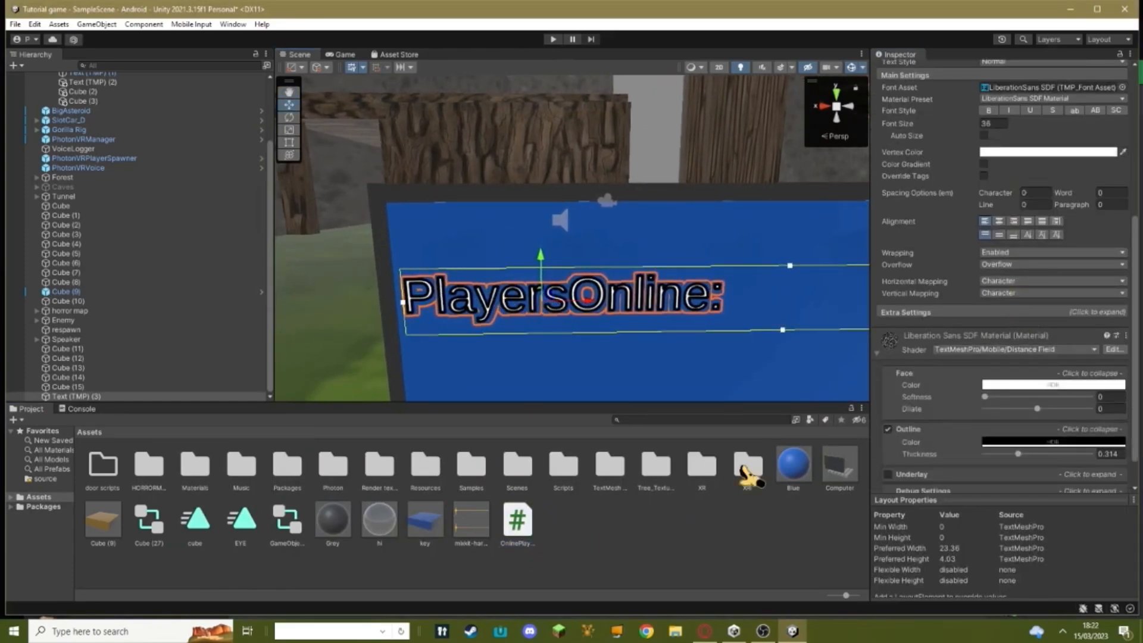
{"action": "scroll", "scroll_direction": "down", "scroll_amount": 3}
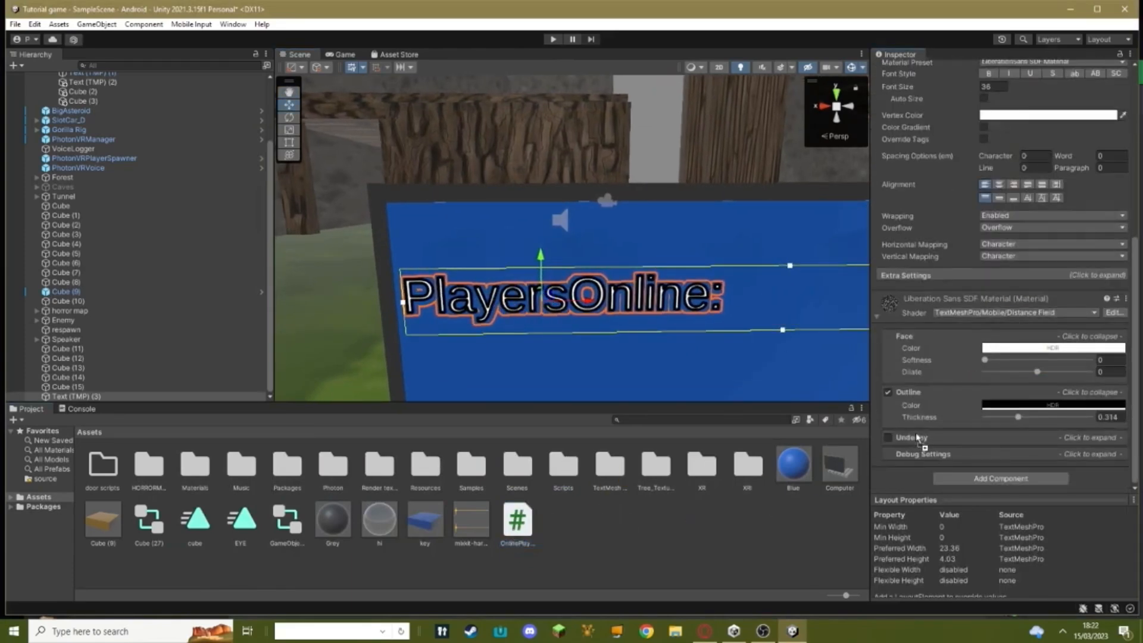
{"action": "left_click", "coordinate": [553, 38]}
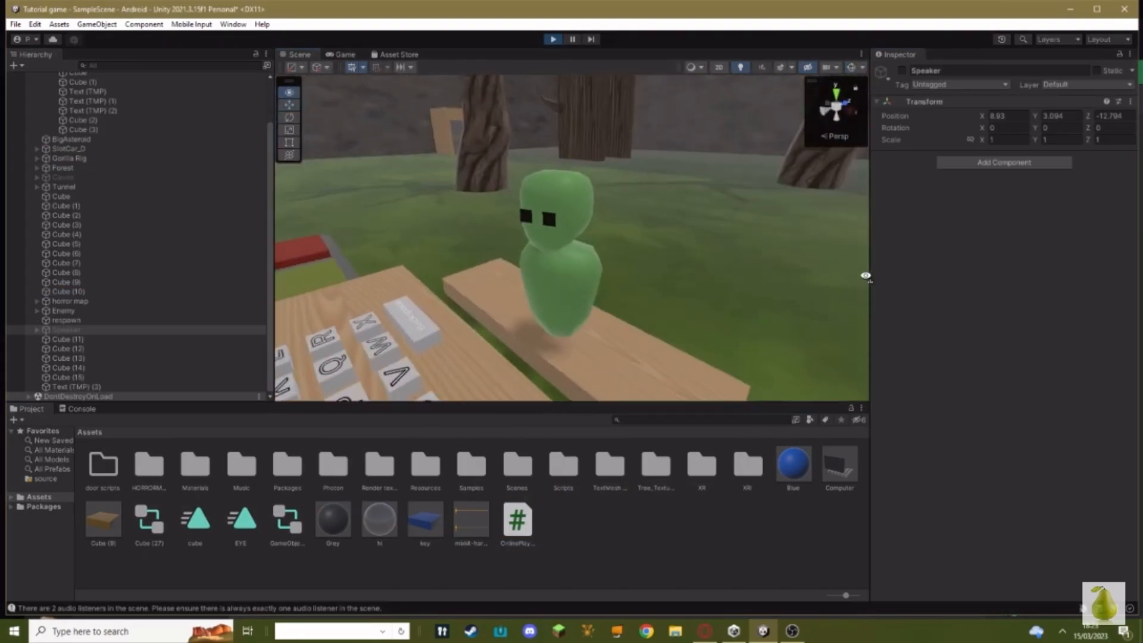